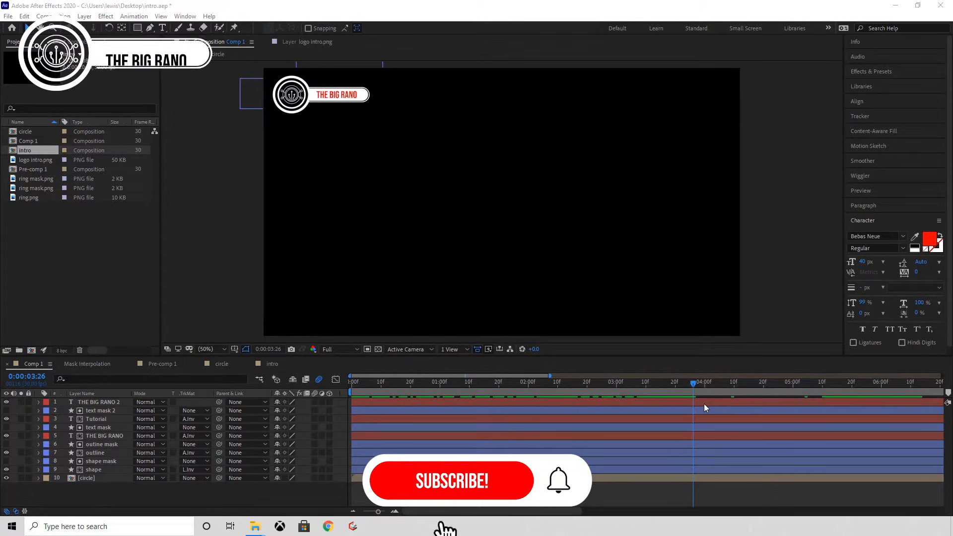
Select all the layers in the Comp 1 timeline
left_click(450, 481)
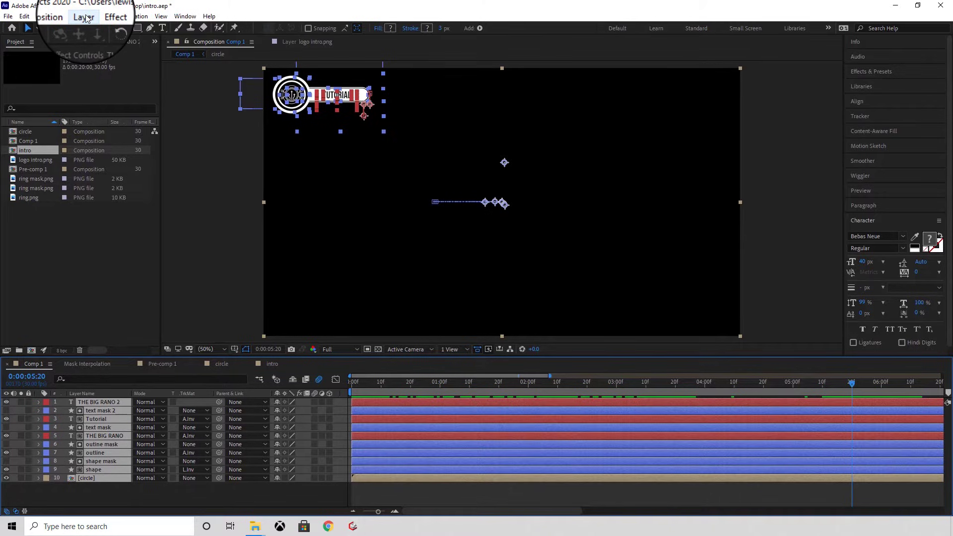
Pre-compose the selected layers into a new composition named 'animation'
left_click(83, 16)
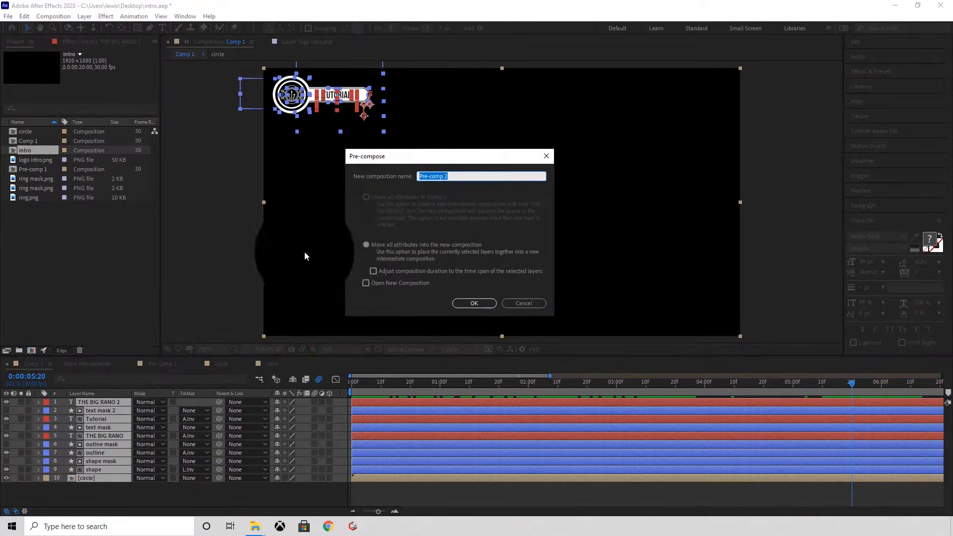
type("animatio")
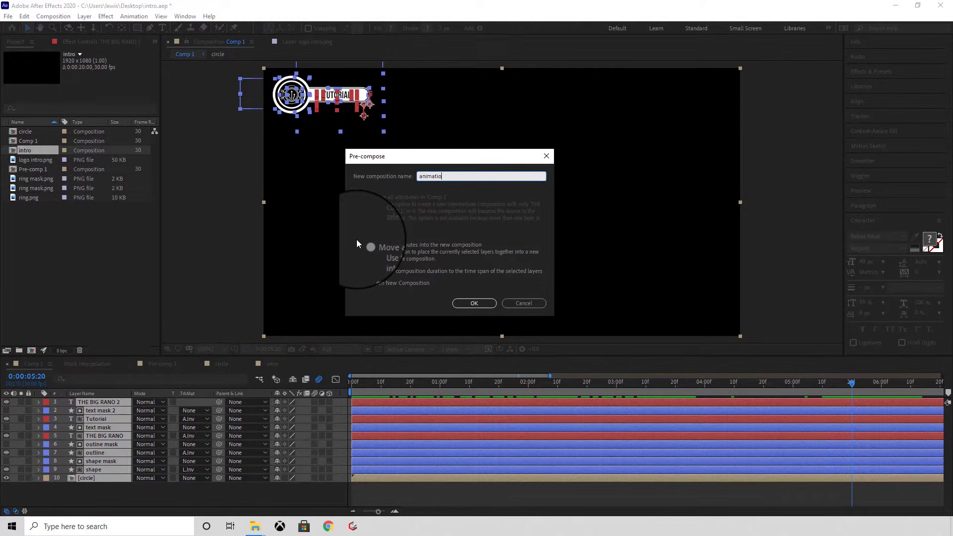
left_click(475, 304)
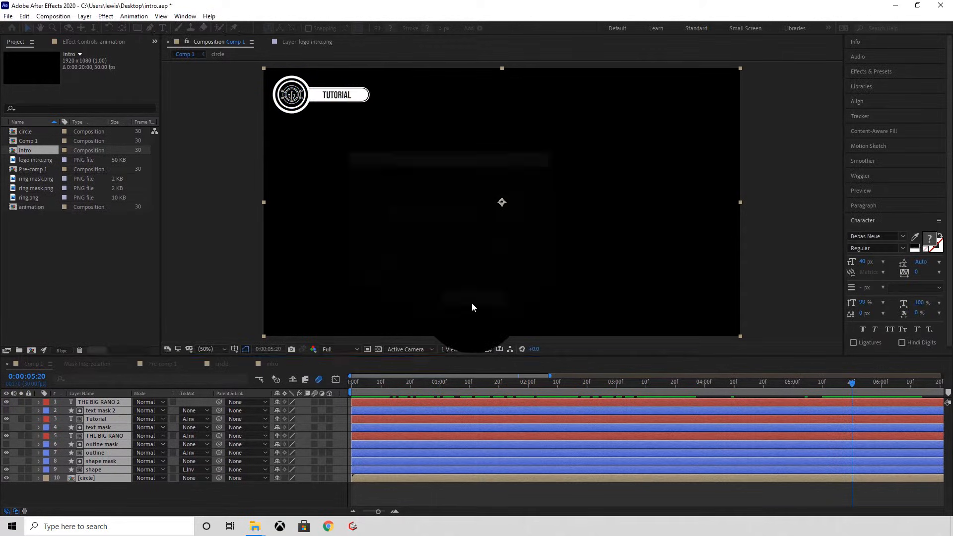
Save the After Effects project as intro.aep on the Desktop
left_click(8, 18)
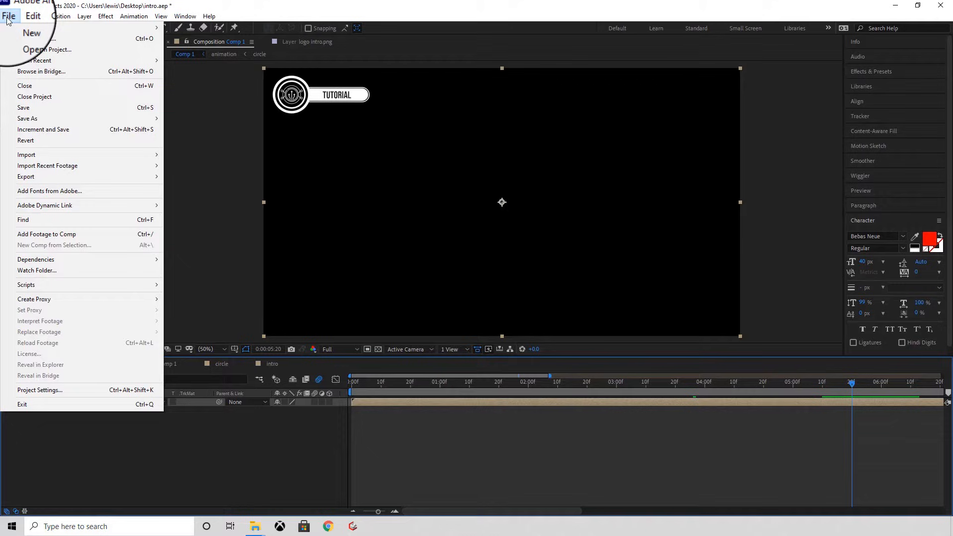
mouse_move(102, 113)
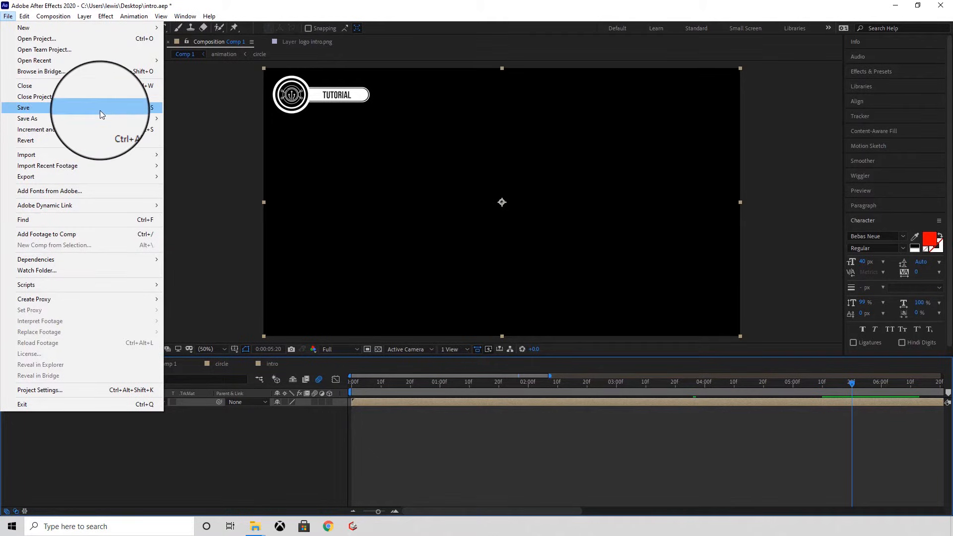
left_click(27, 118)
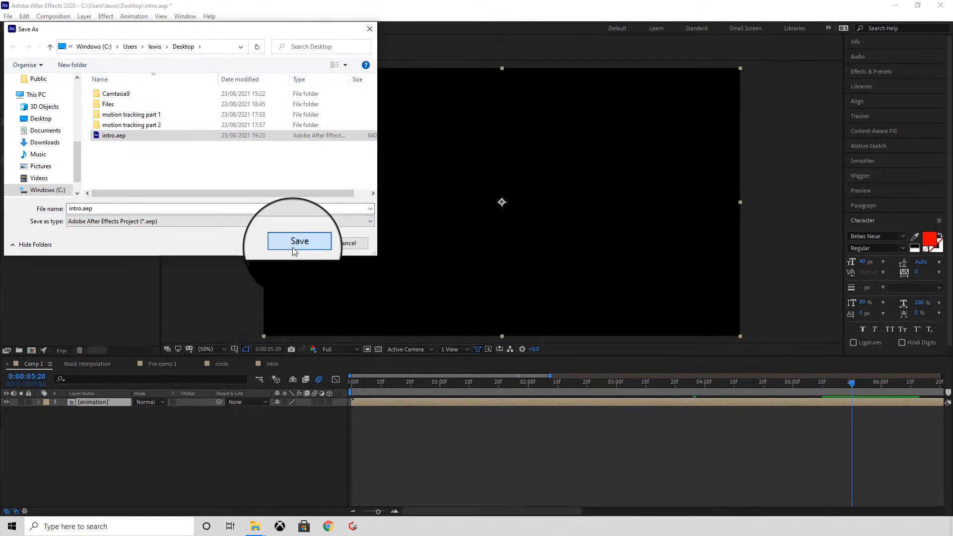
left_click(299, 240)
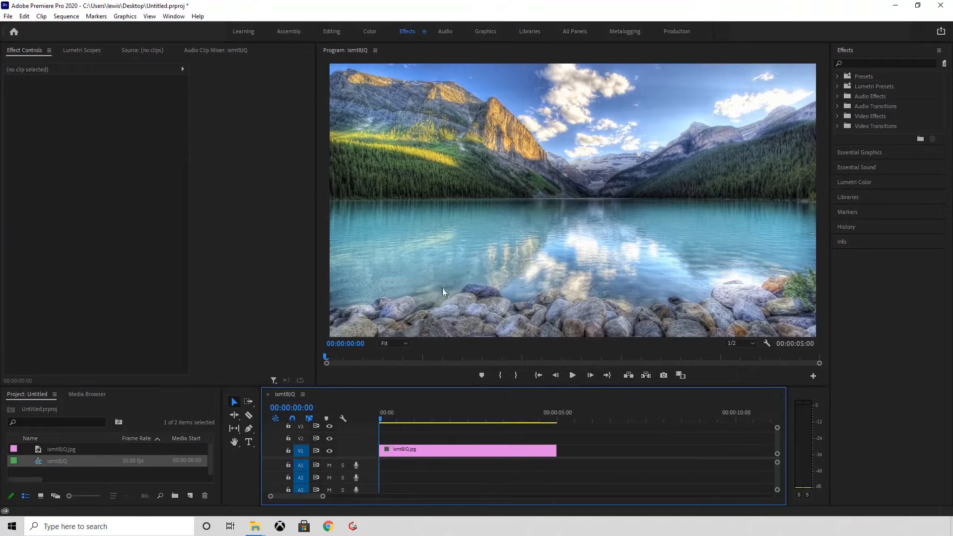
mouse_move(125, 402)
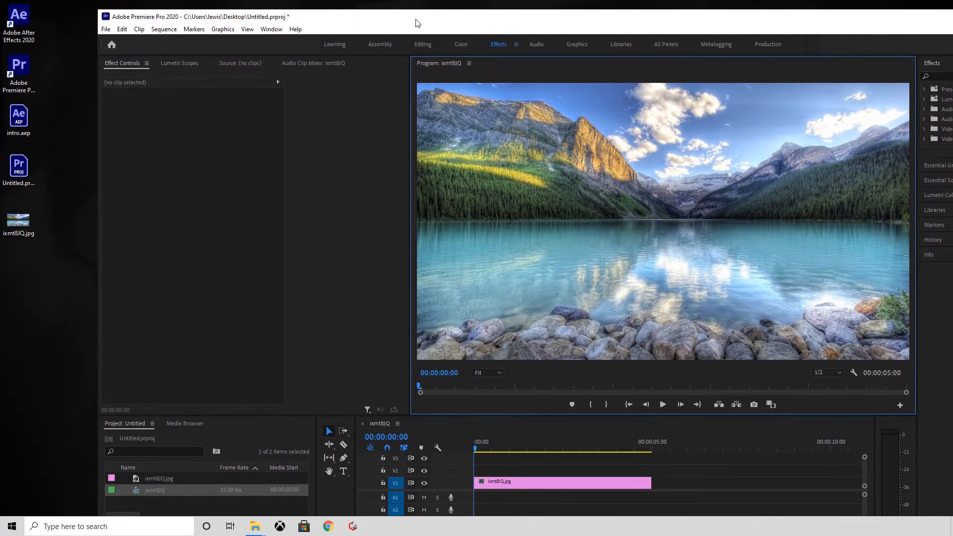
Import the 'animation' composition from intro.aep into the Premiere Pro project
left_click(18, 115)
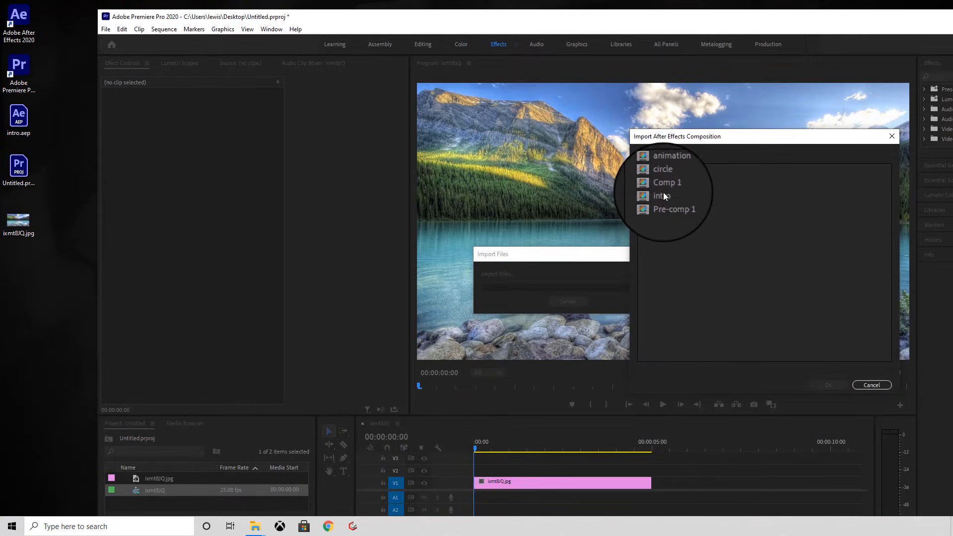
left_click(669, 169)
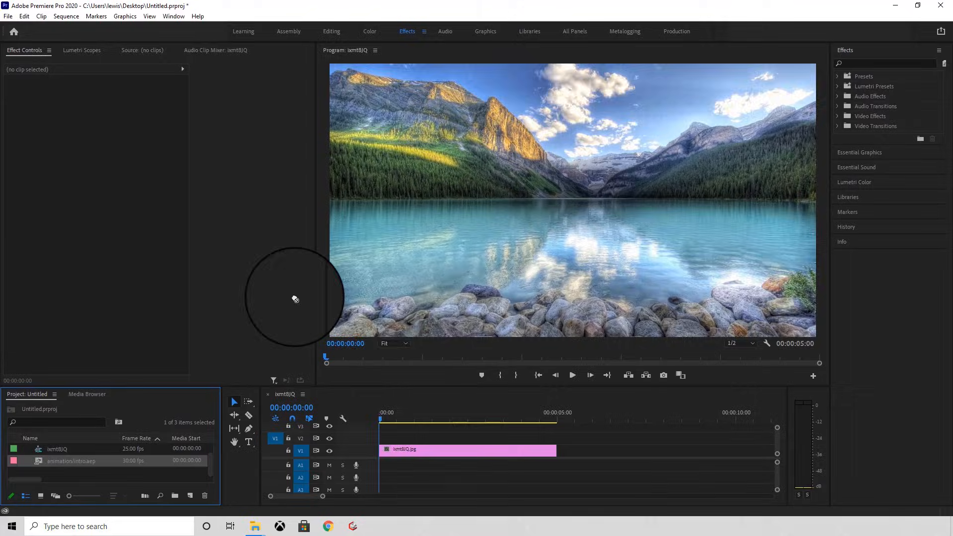
Place the animation clip on track V2 above the landscape image clip
left_click_drag(70, 461, 413, 435)
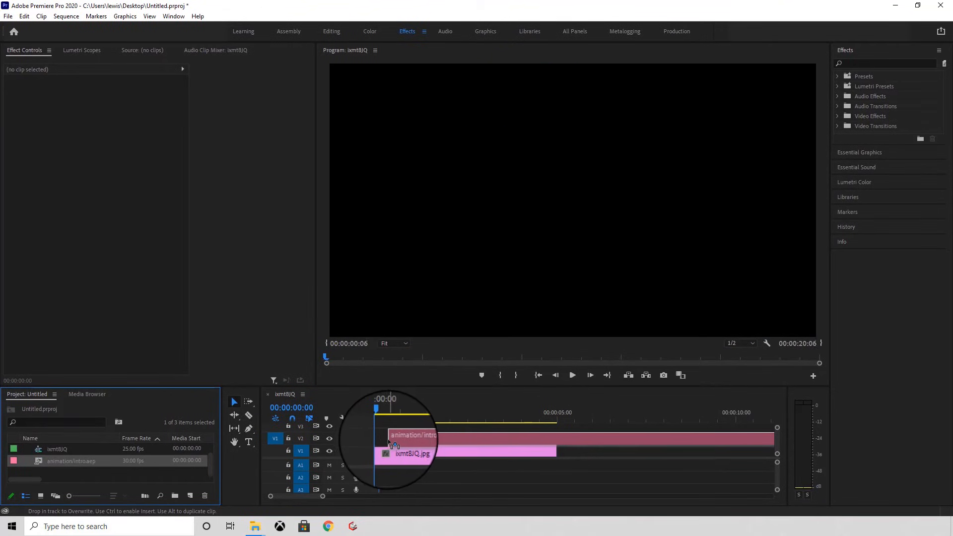